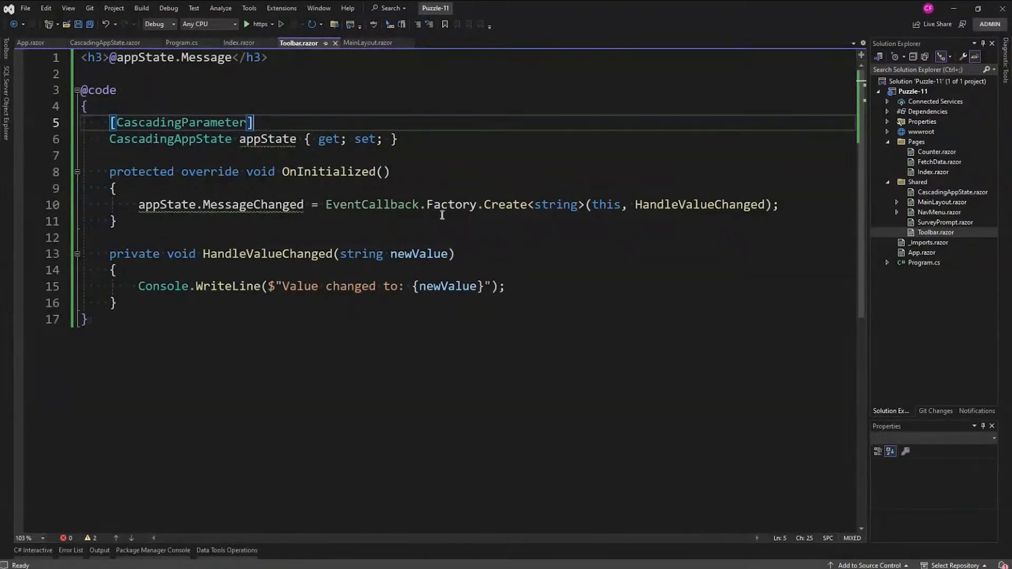
{"action": "mouse_move", "coordinate": [557, 204]}
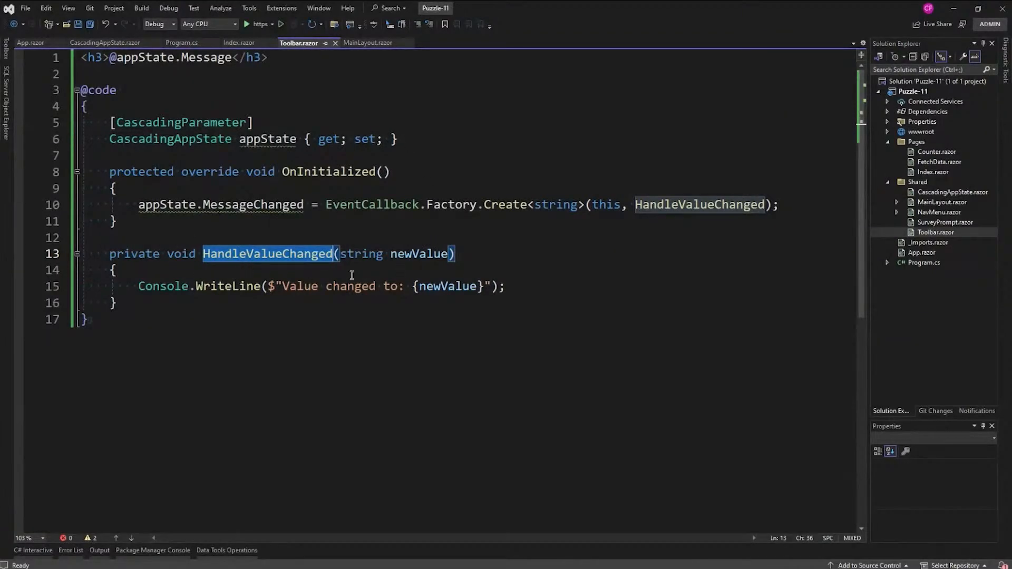
{"action": "mouse_move", "coordinate": [446, 150]}
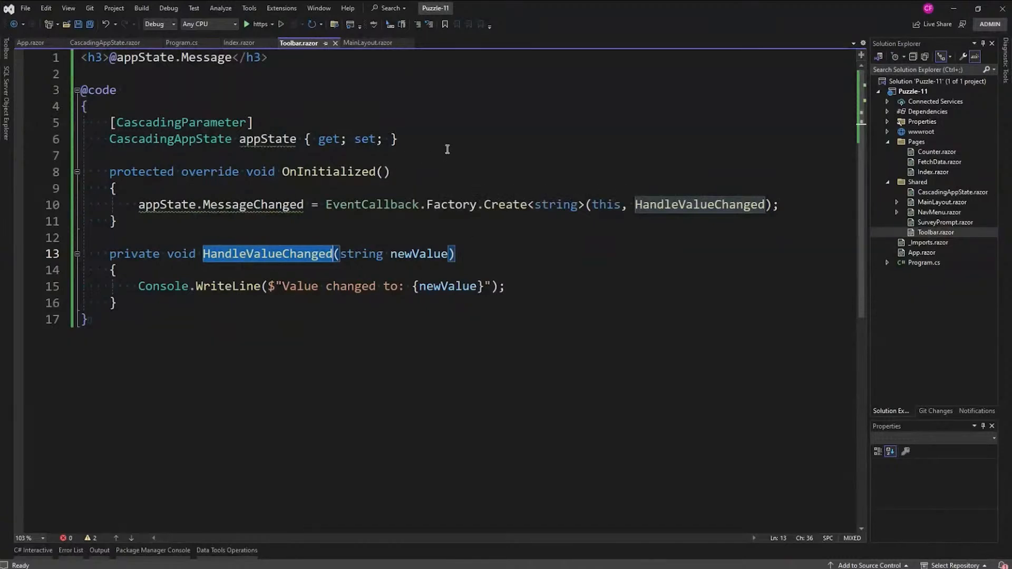